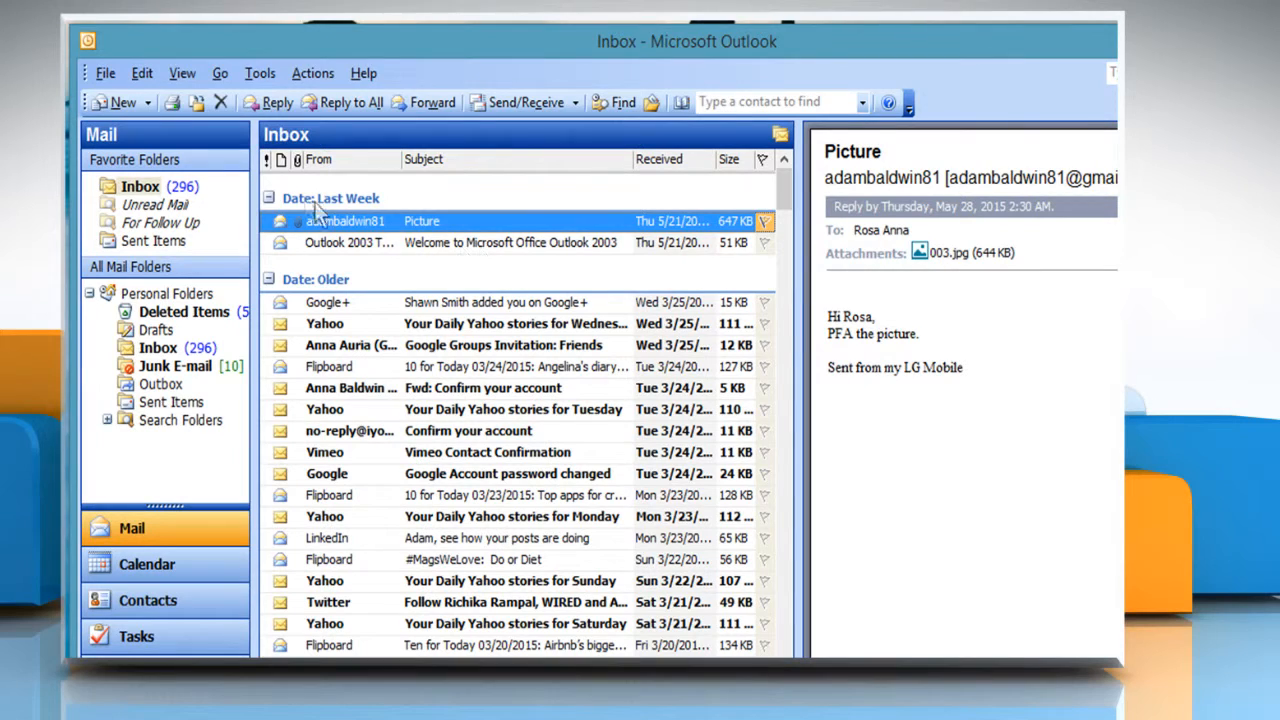
Open the Outlook Options dialog from the Tools menu
{"action": "left_click", "coordinate": [259, 72]}
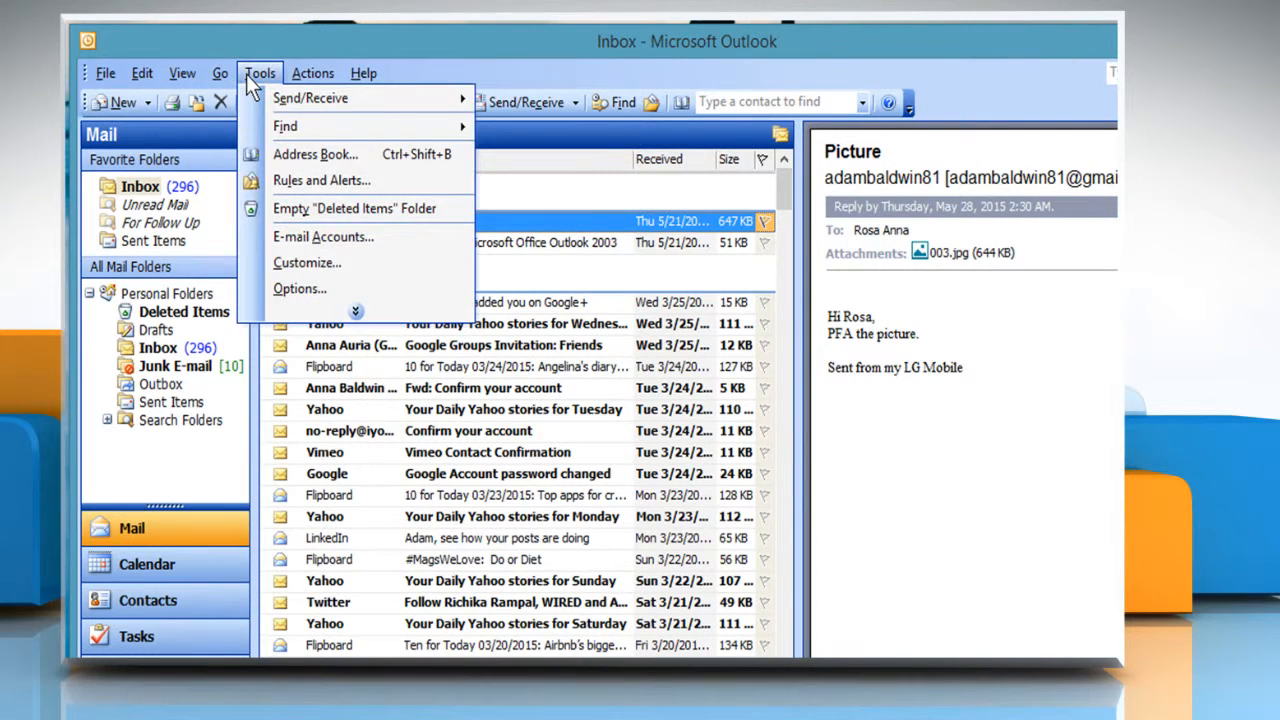
{"action": "left_click", "coordinate": [300, 288]}
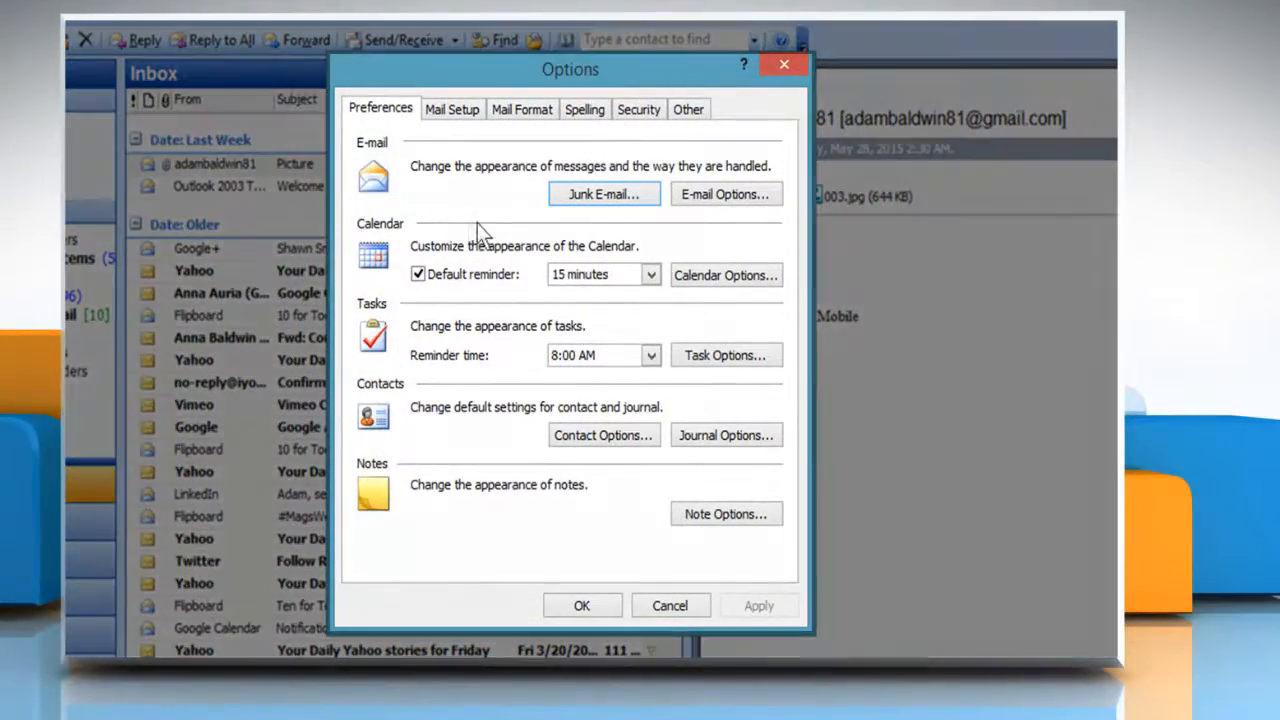
Enable 'Add digital signature to outgoing messages' on the Security tab and confirm with OK
{"action": "left_click", "coordinate": [638, 109]}
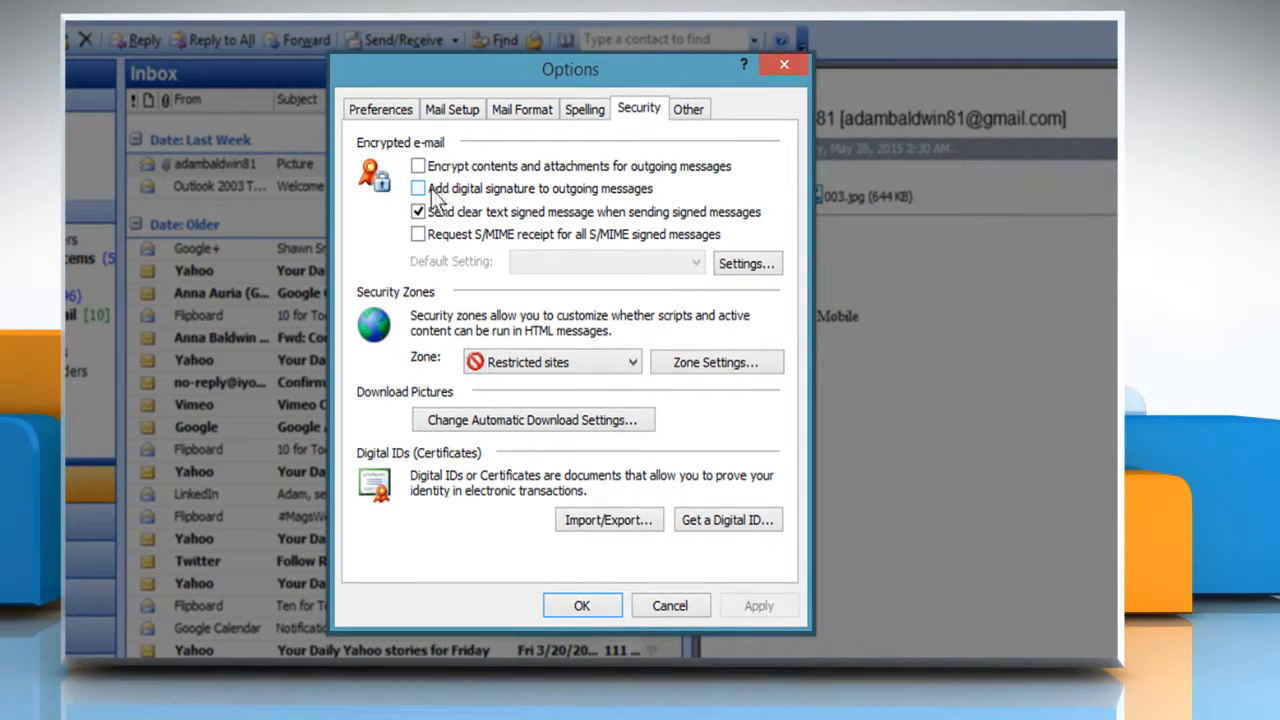
{"action": "left_click", "coordinate": [418, 188]}
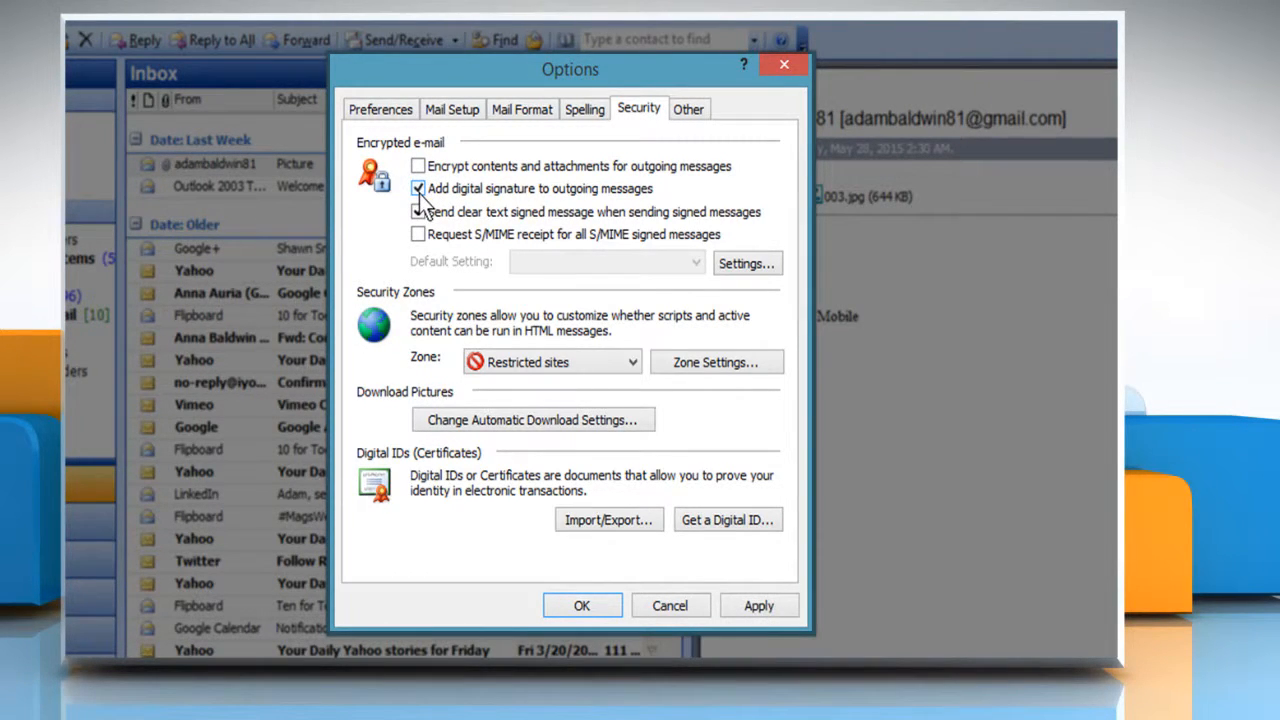
{"action": "left_click", "coordinate": [418, 211]}
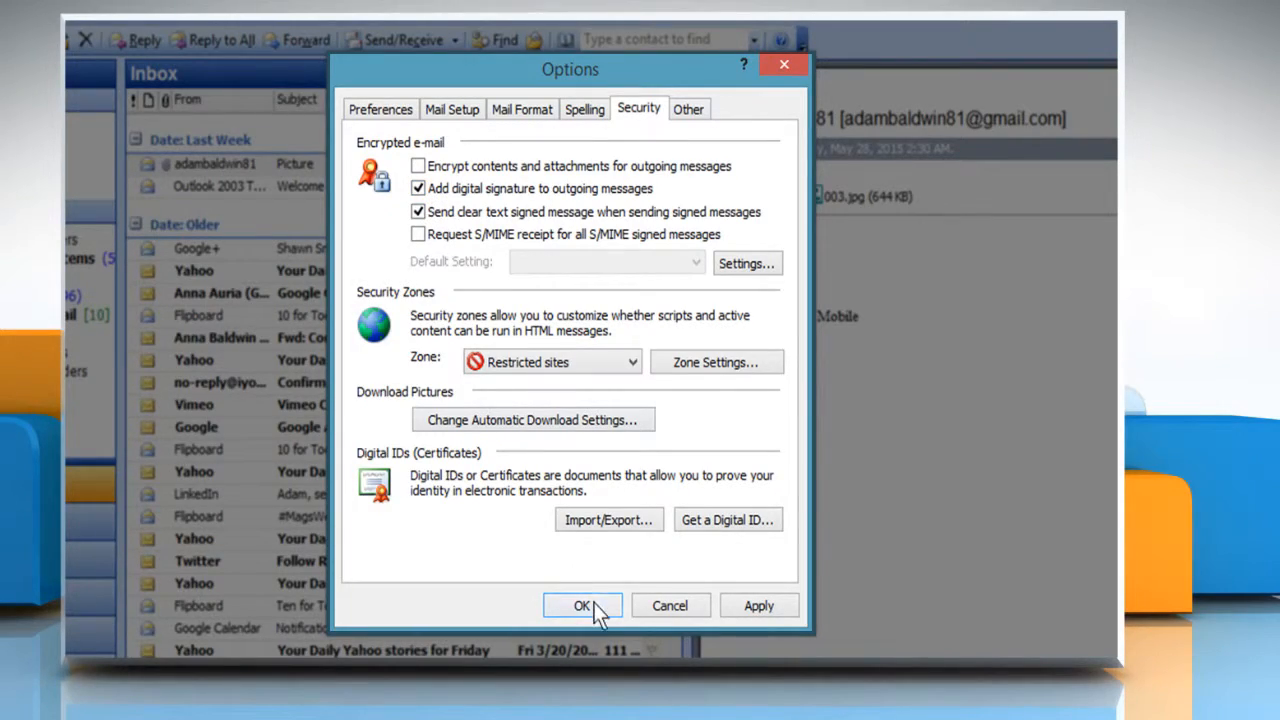
{"action": "left_click", "coordinate": [582, 605]}
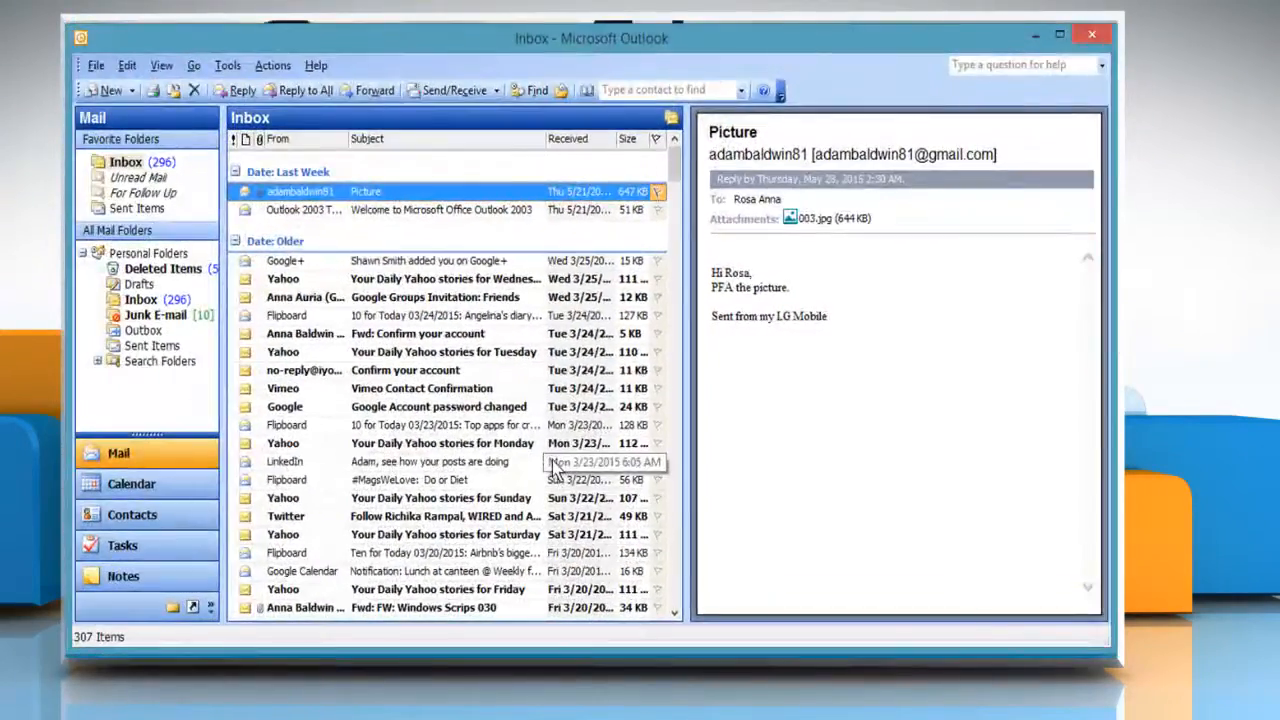